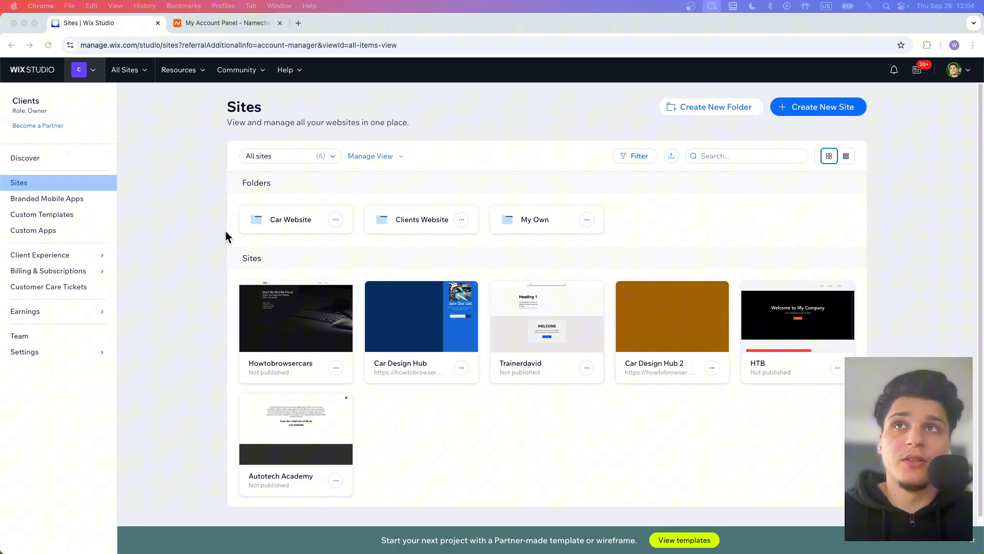
mouse_move(124, 70)
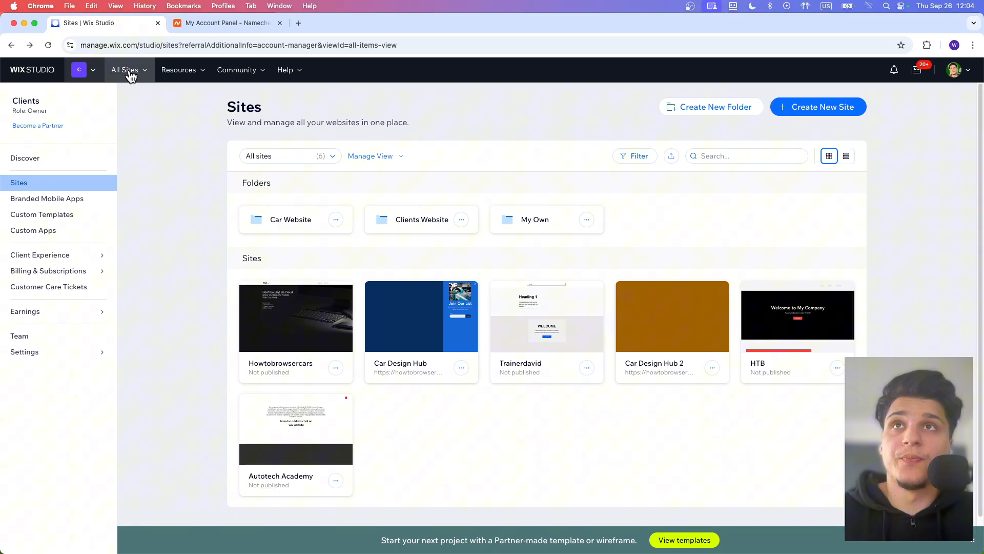
mouse_move(521, 339)
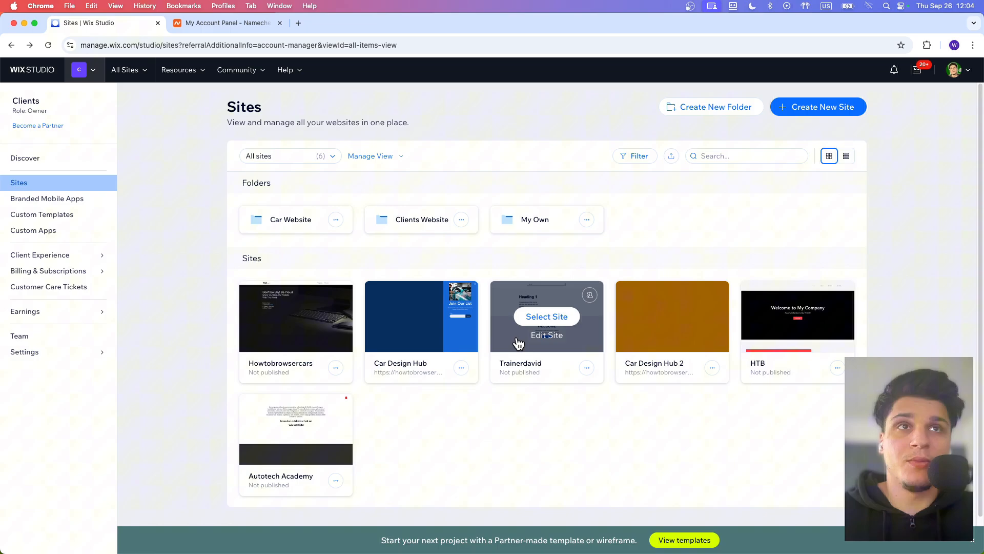
mouse_move(539, 226)
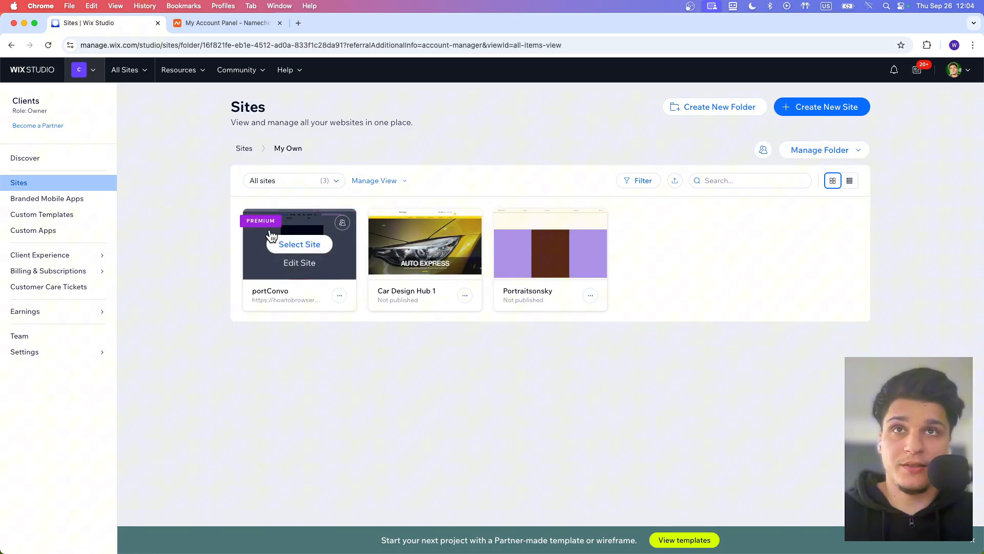
Select the portConvo site from the My Own folder to open its dashboard
left_click(299, 243)
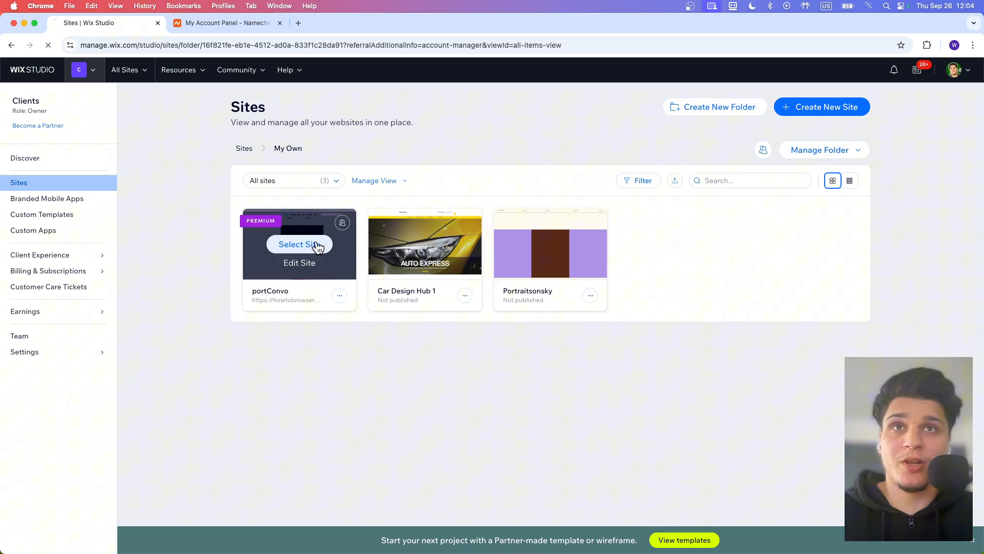
left_click(300, 244)
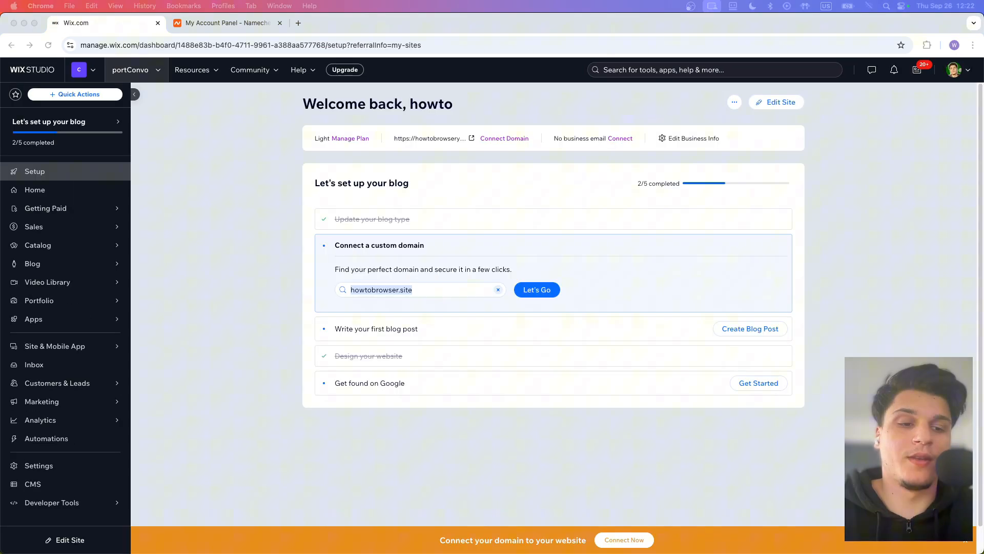
Copy howtobrowser.site from Namecheap into the custom domain field and look it up
left_click(226, 23)
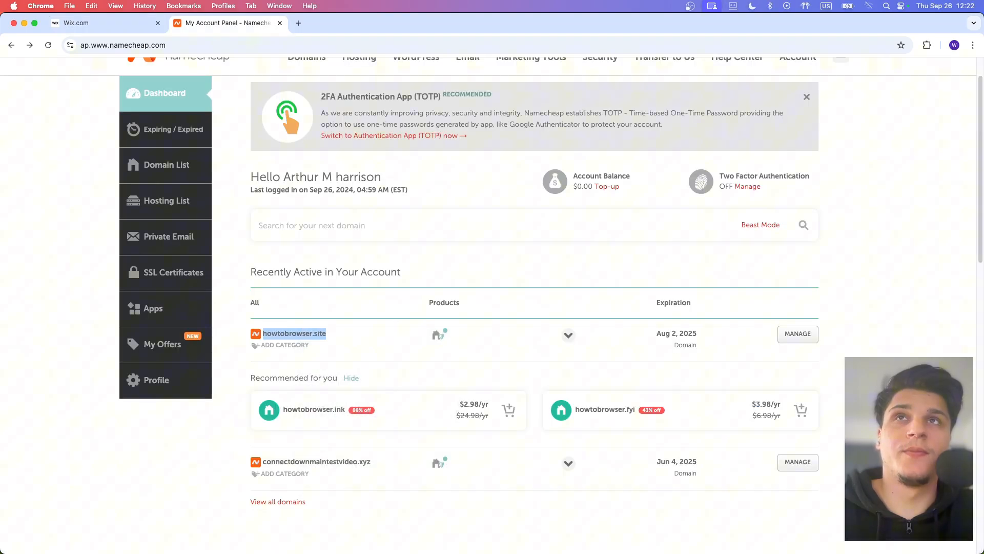
left_click(94, 22)
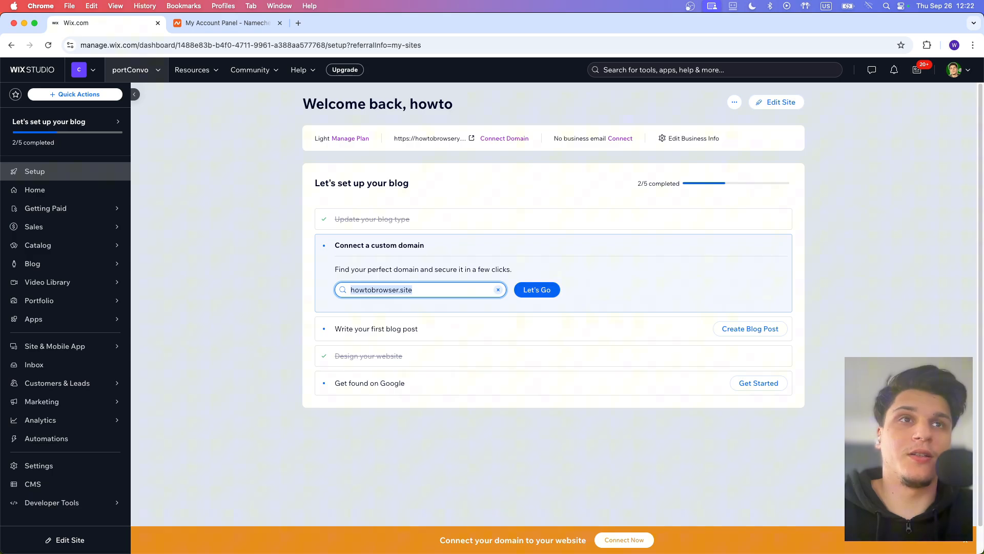
left_click(536, 289)
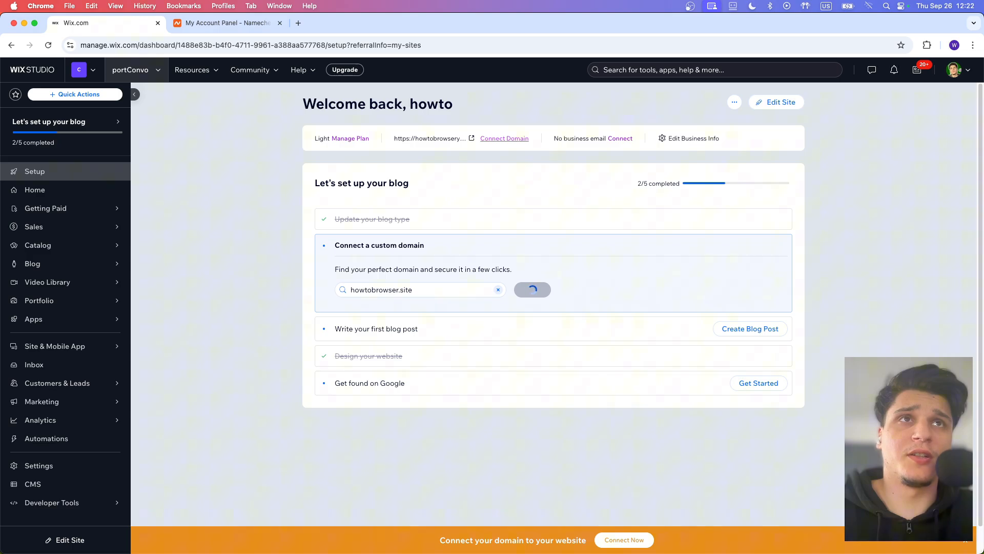
left_click(531, 289)
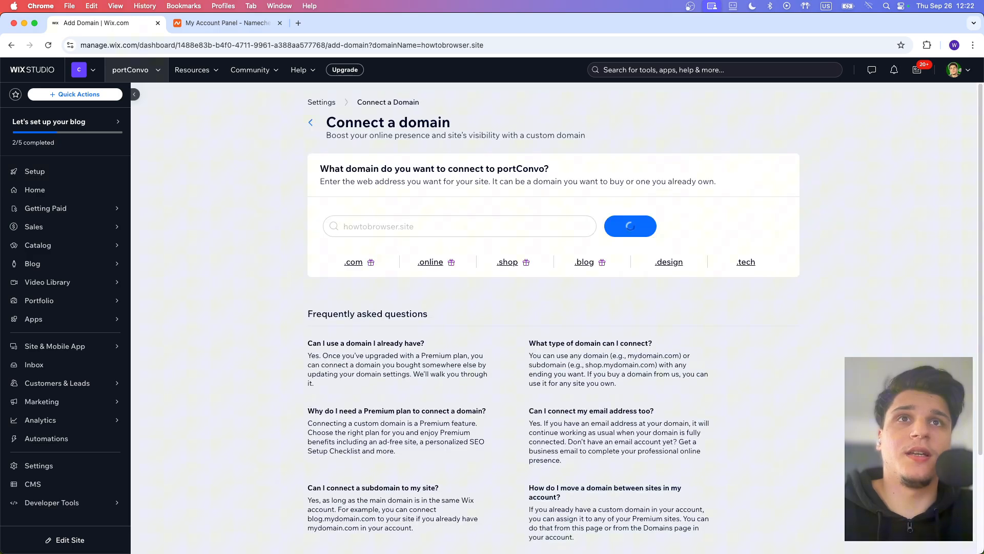
Confirm you already own the taken domain howtobrowser.site
left_click(629, 226)
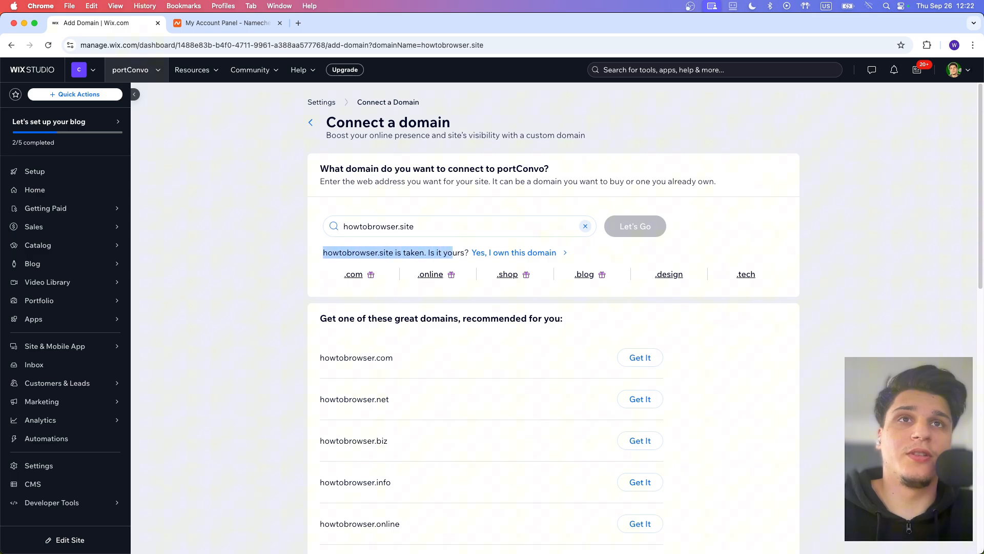
left_click(513, 252)
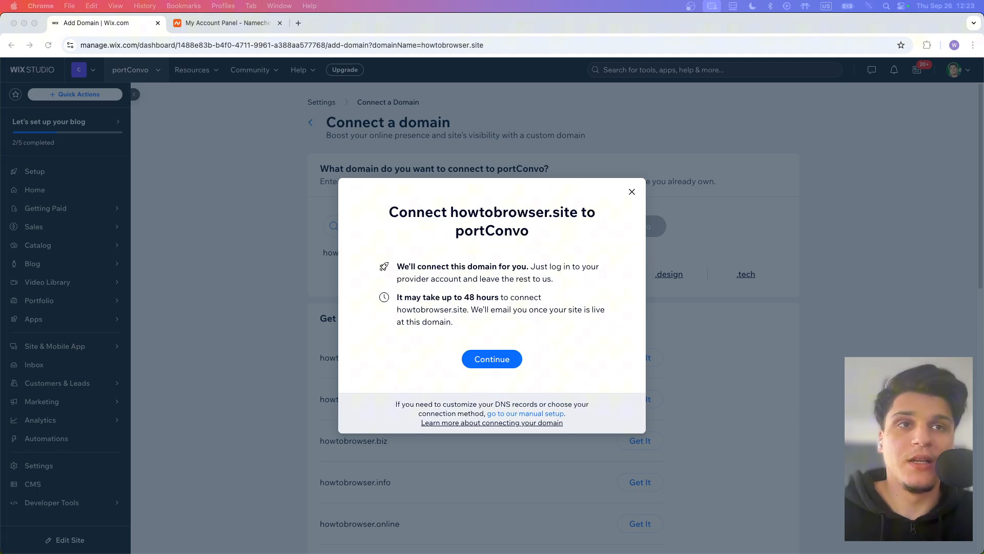
Continue the connection and choose manual setup instead of the Namecheap login
left_click(632, 191)
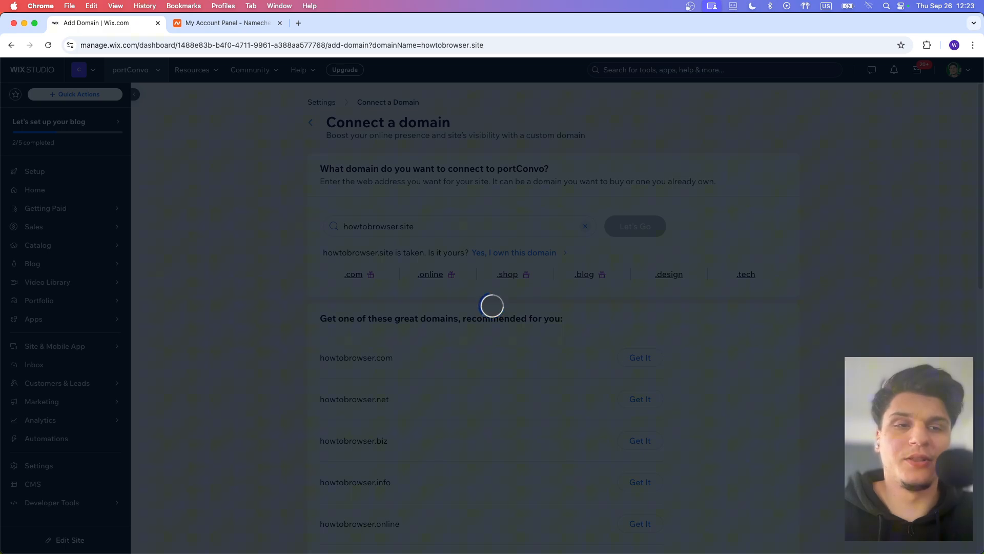
left_click(634, 226)
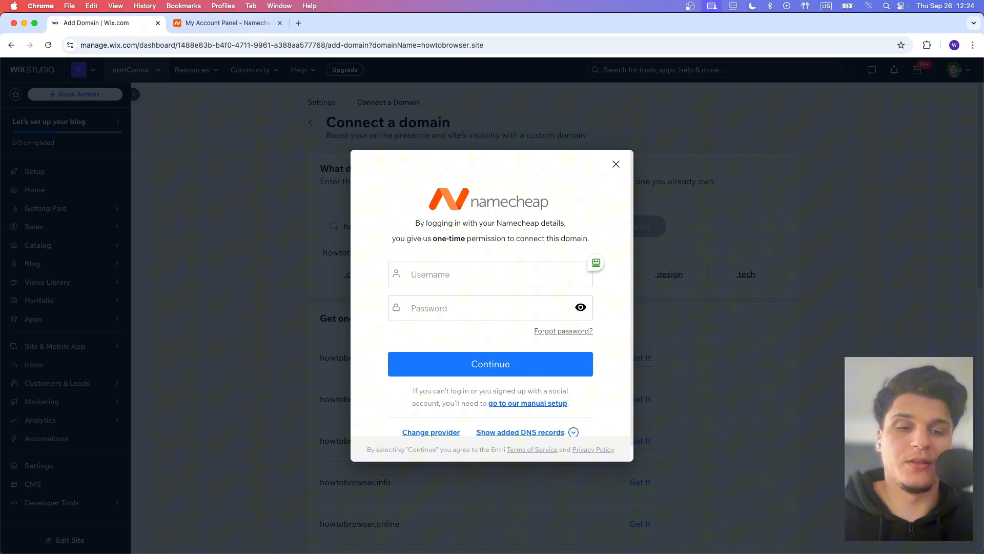
left_click(490, 364)
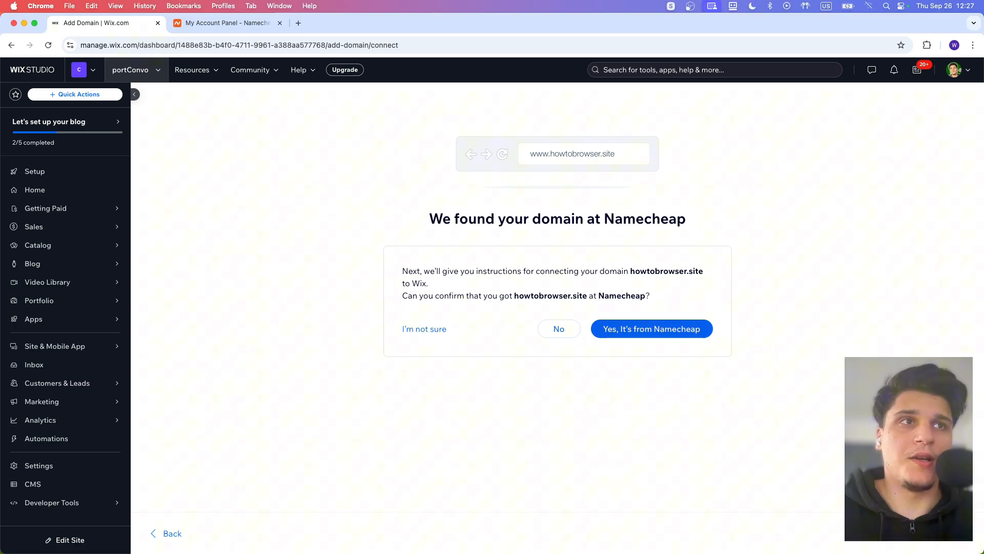
Confirm the Namecheap purchase and check off the login, domain and nameserver guide steps
left_click(651, 328)
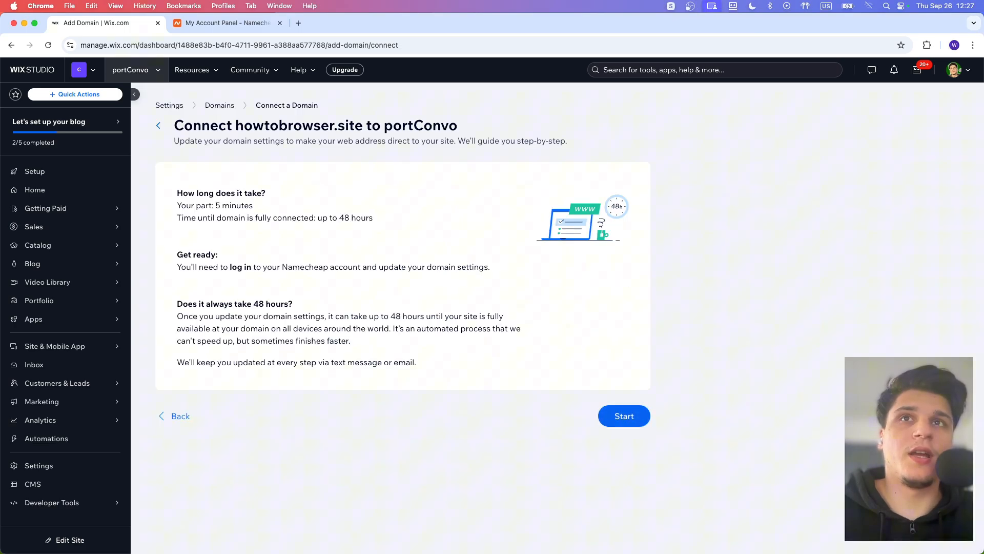
left_click(623, 416)
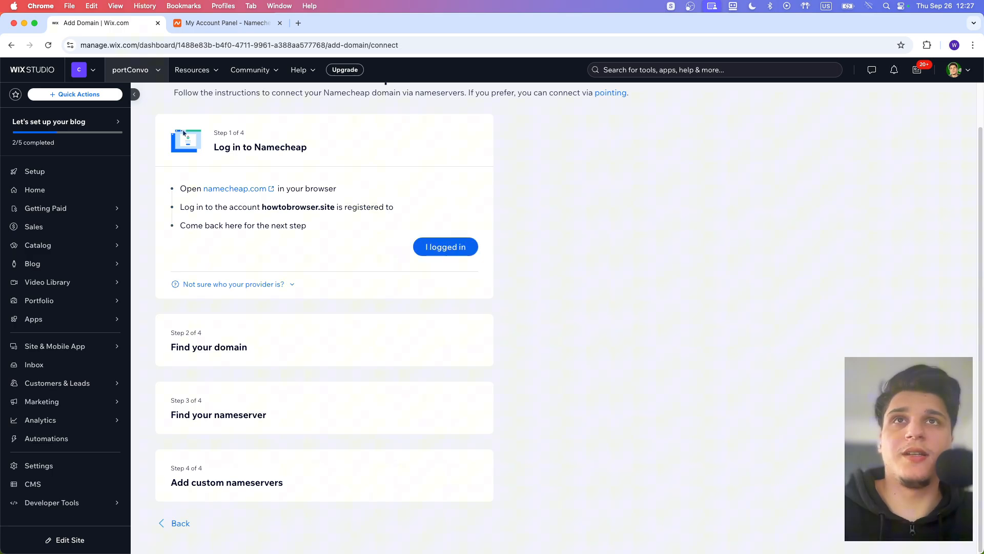
mouse_move(445, 246)
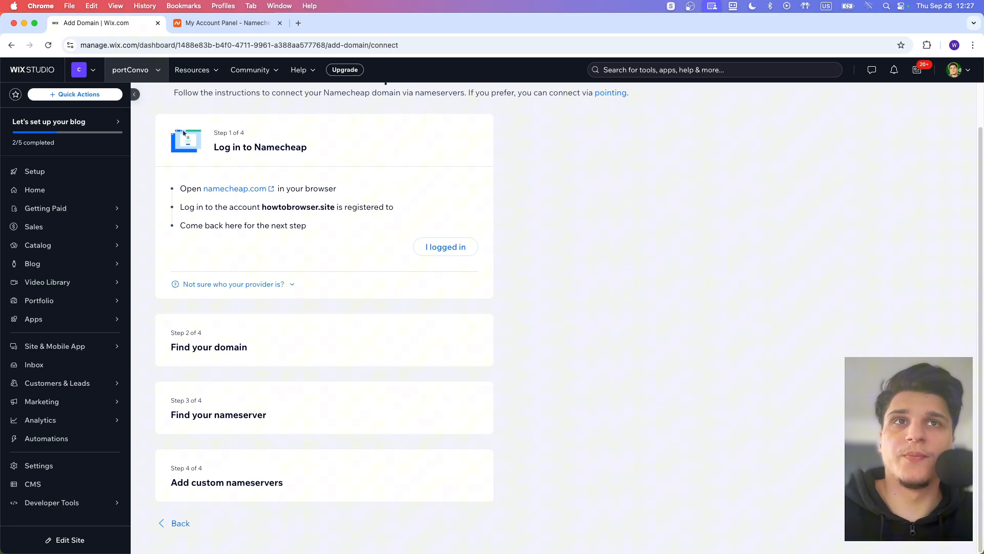
left_click(445, 246)
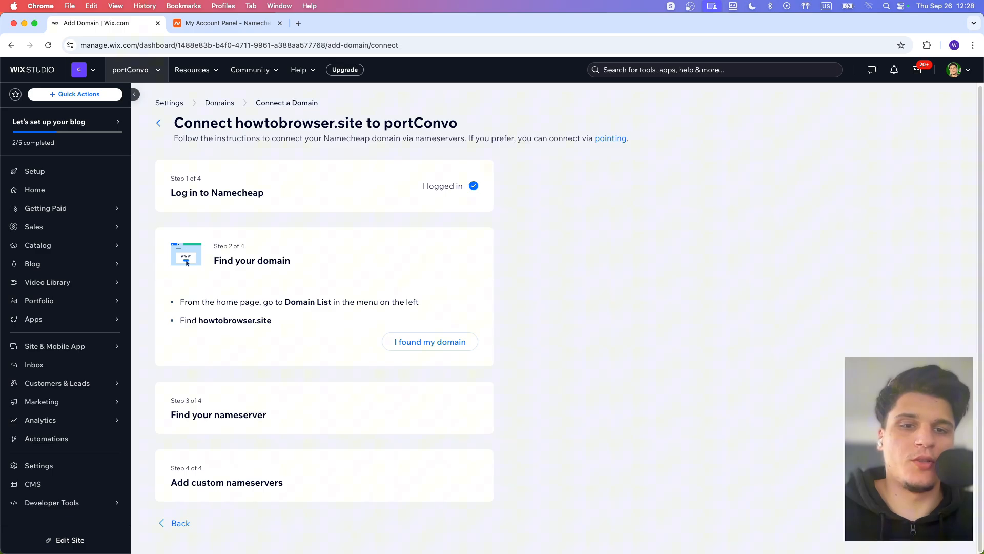
left_click(430, 341)
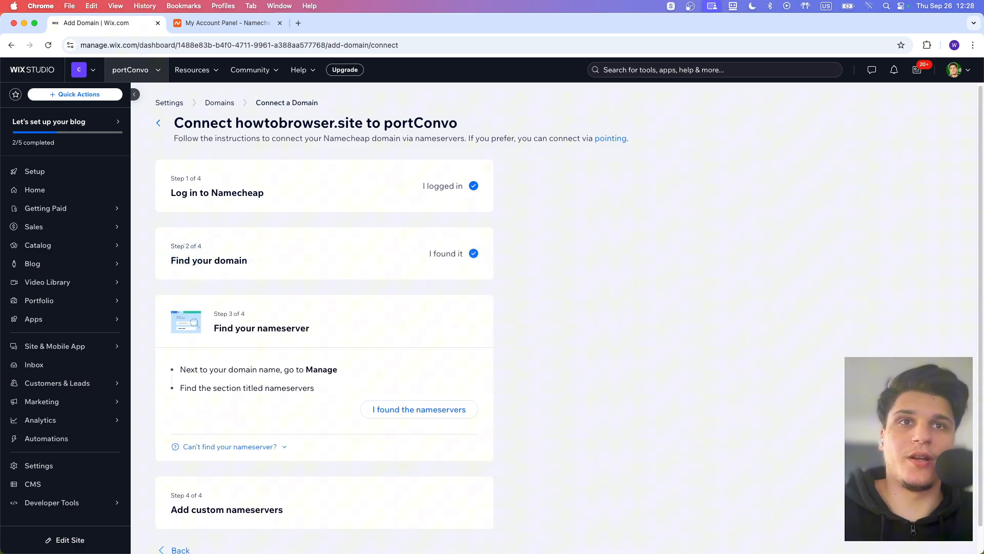
left_click(419, 409)
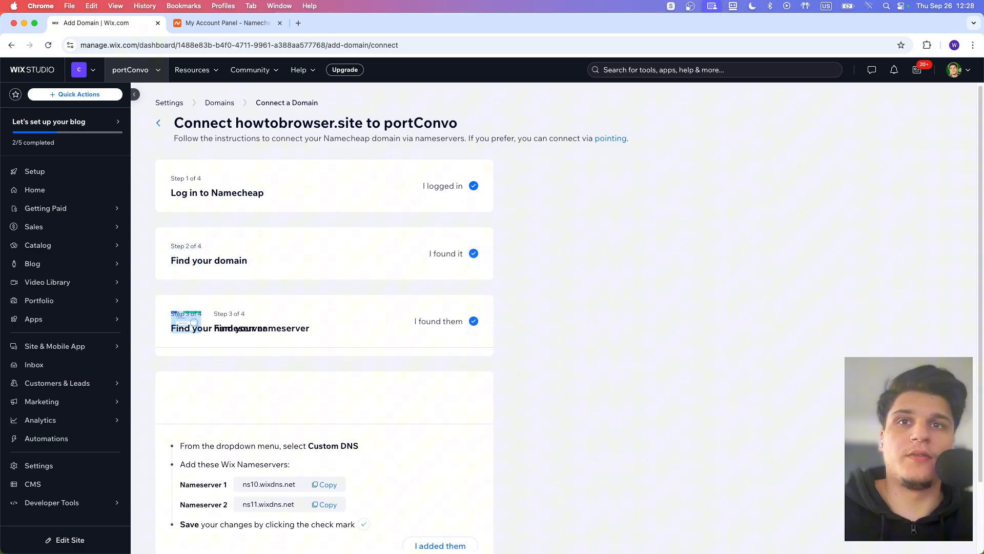
scroll("down", 3)
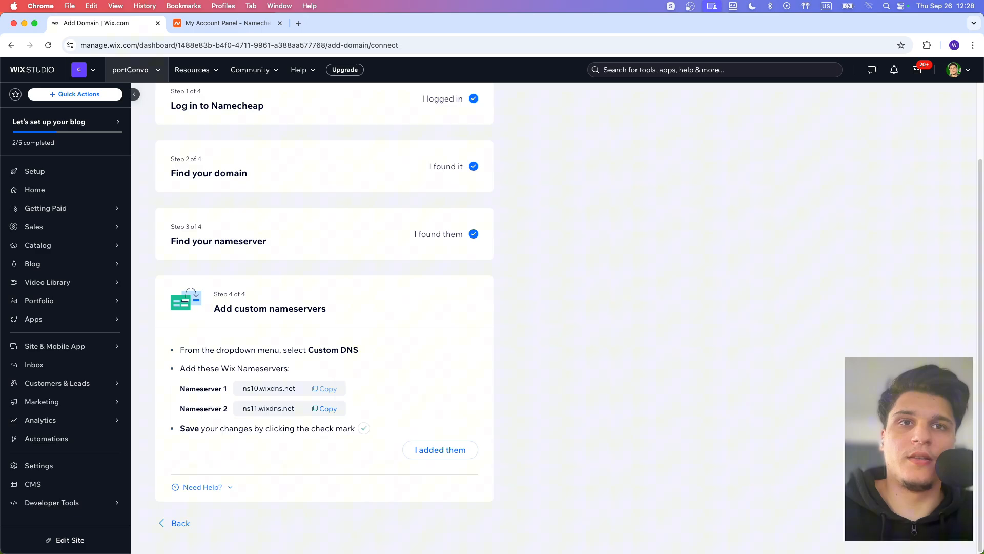
left_click(227, 22)
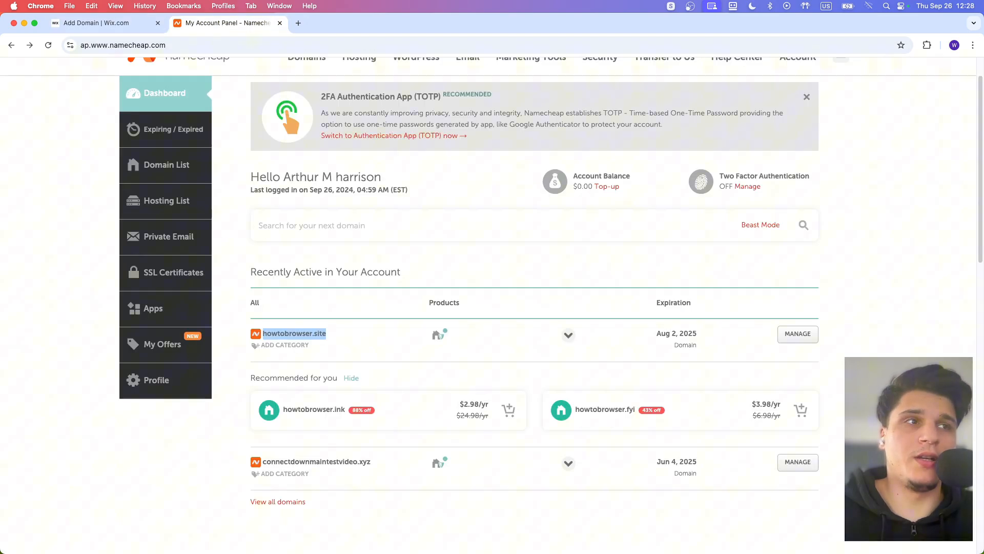
Open howtobrowser.site's Namecheap settings and enter ns10.wixdns.net as a custom nameserver
left_click(797, 334)
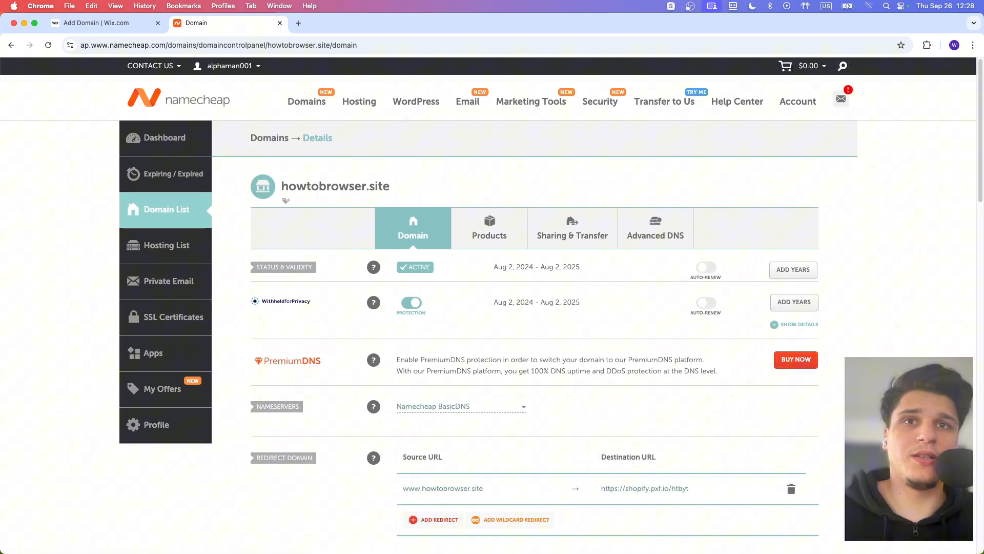
scroll("up", 3)
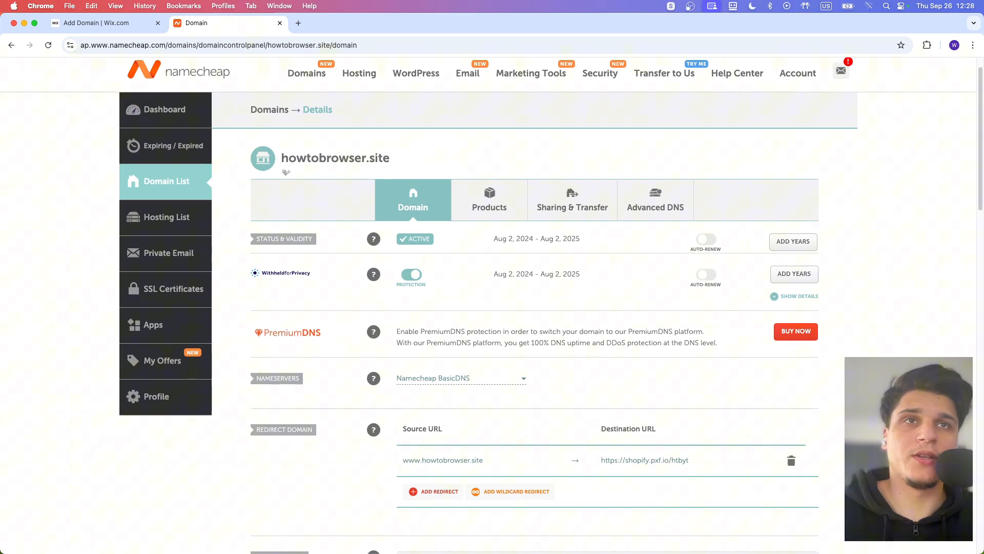
scroll("up", 3)
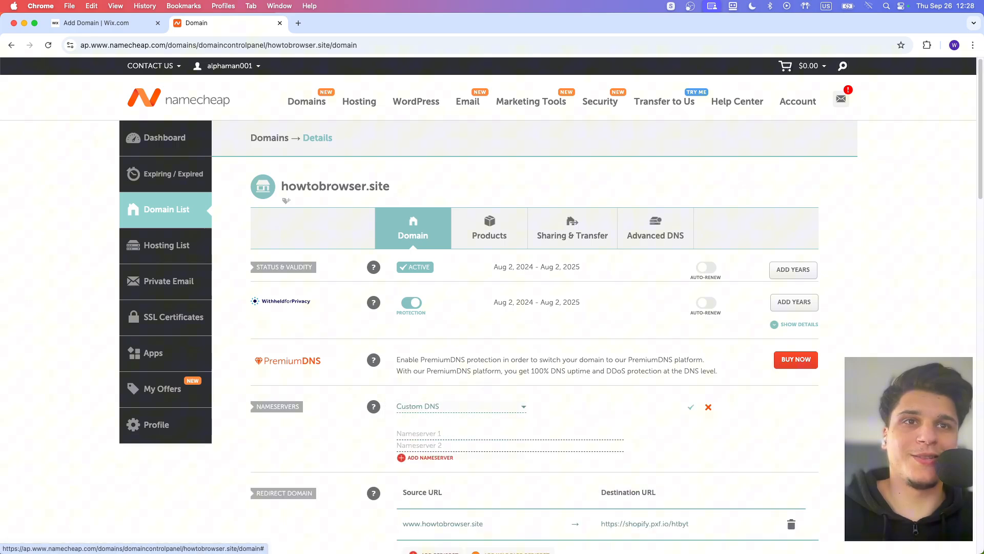
type("ns10.wixdns.net")
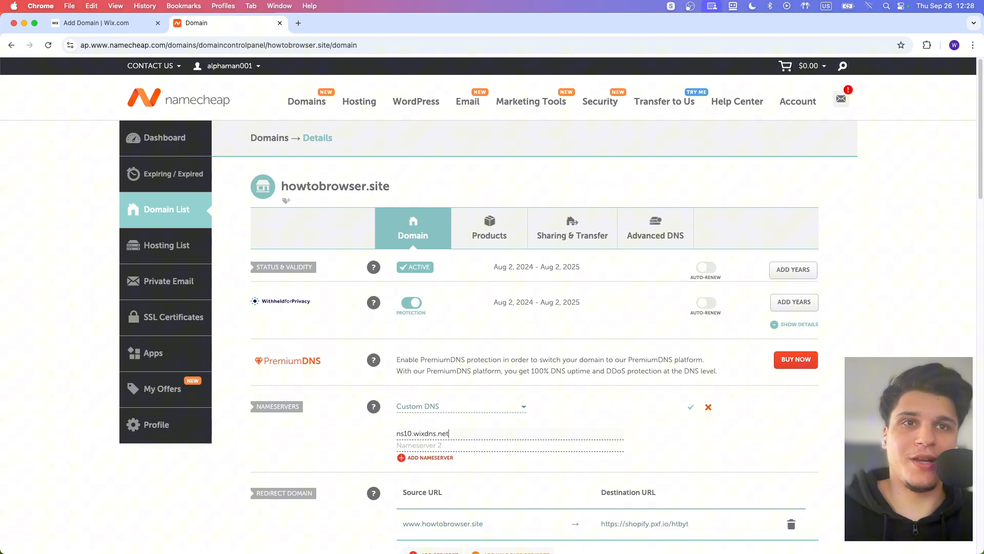
Recheck the Wix guide, then save ns10.wixdns.net and ns11.wixdns.net as Custom DNS
left_click(95, 23)
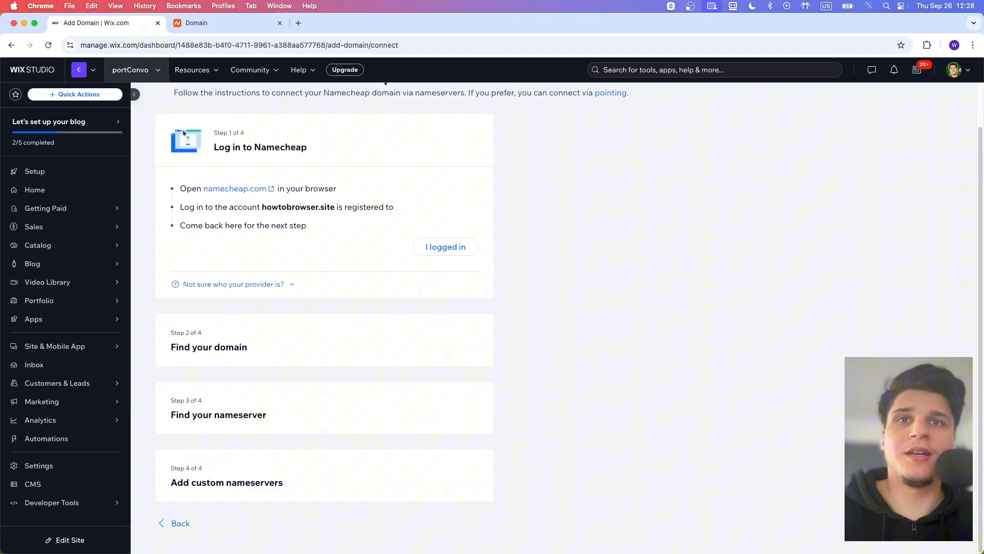
left_click(445, 246)
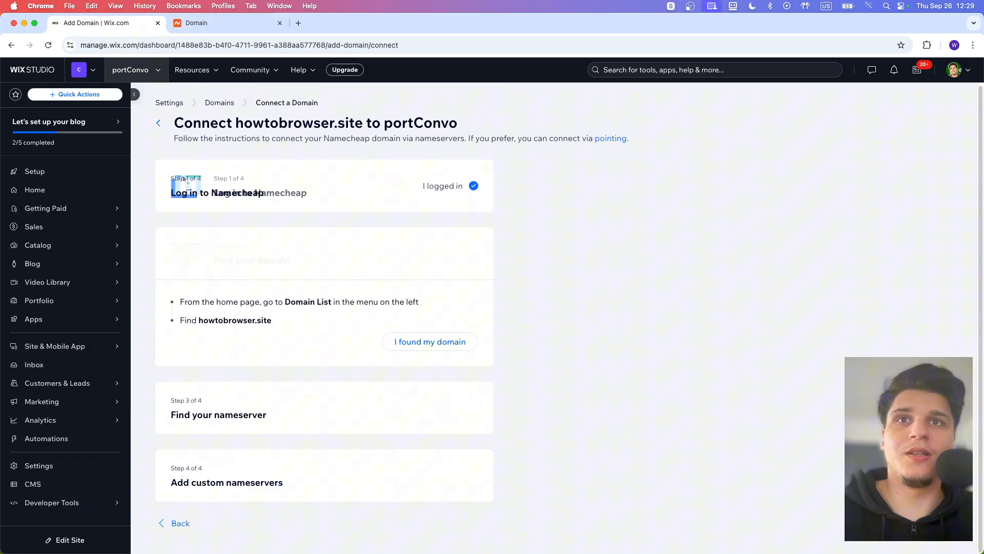
left_click(429, 341)
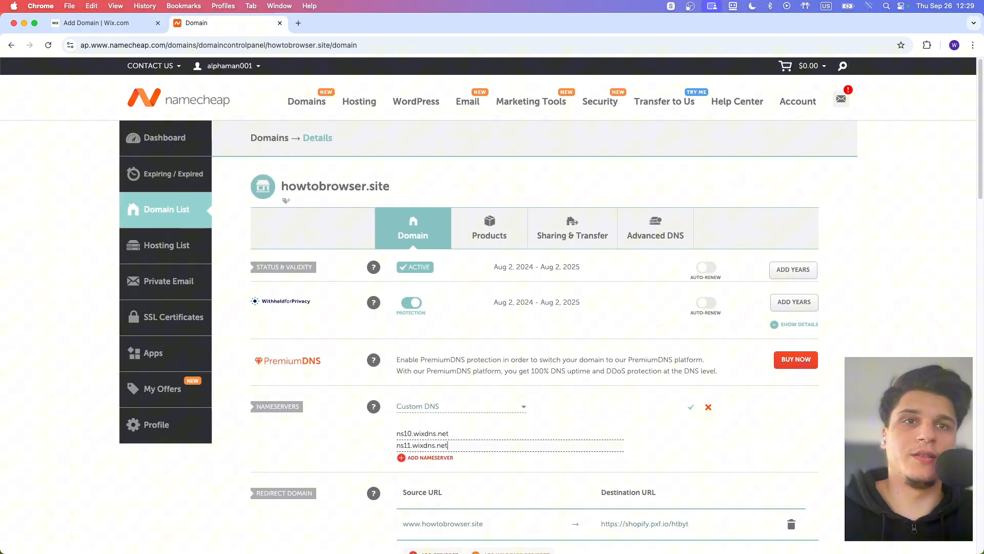
left_click(690, 406)
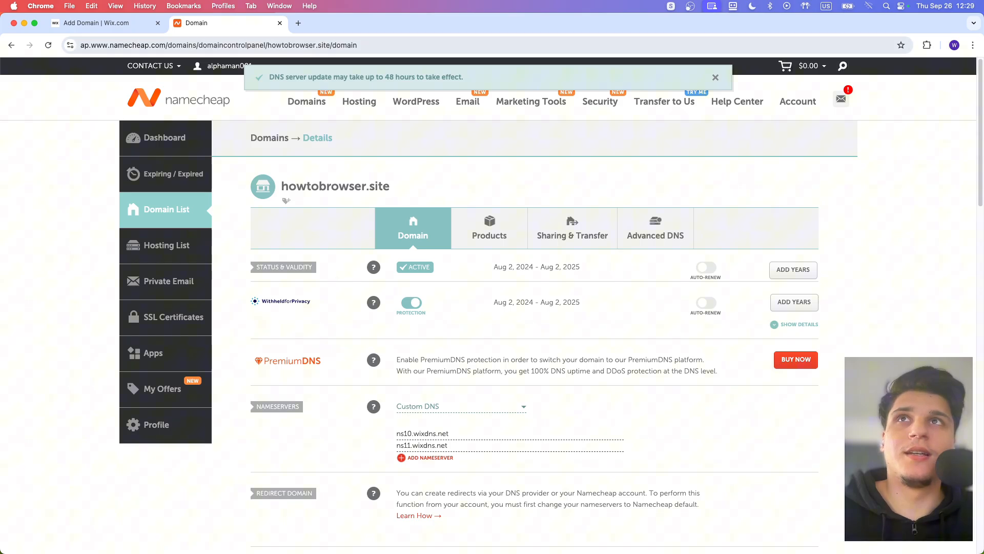
left_click(95, 22)
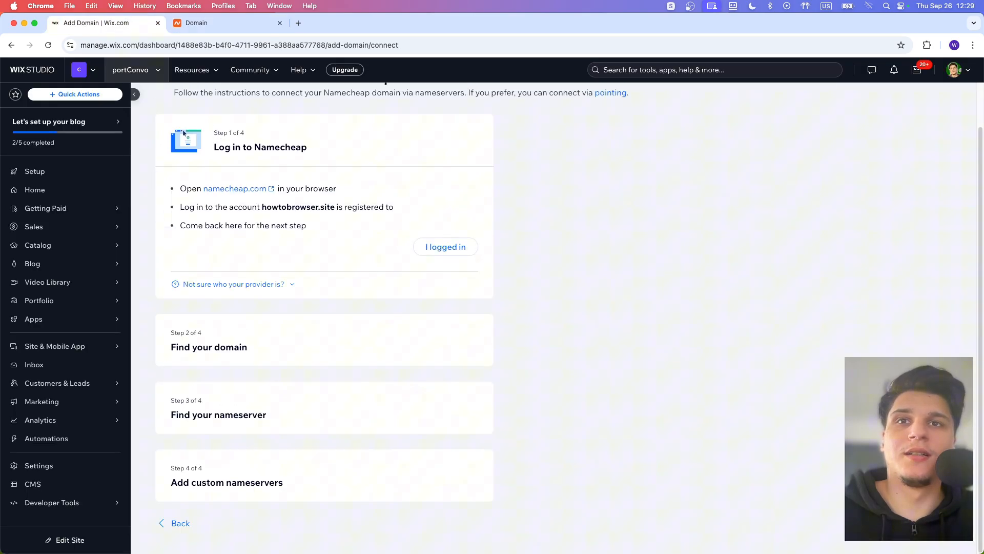
Confirm login, domain found and Wix nameservers added, then track howtobrowser.site's status
left_click(445, 246)
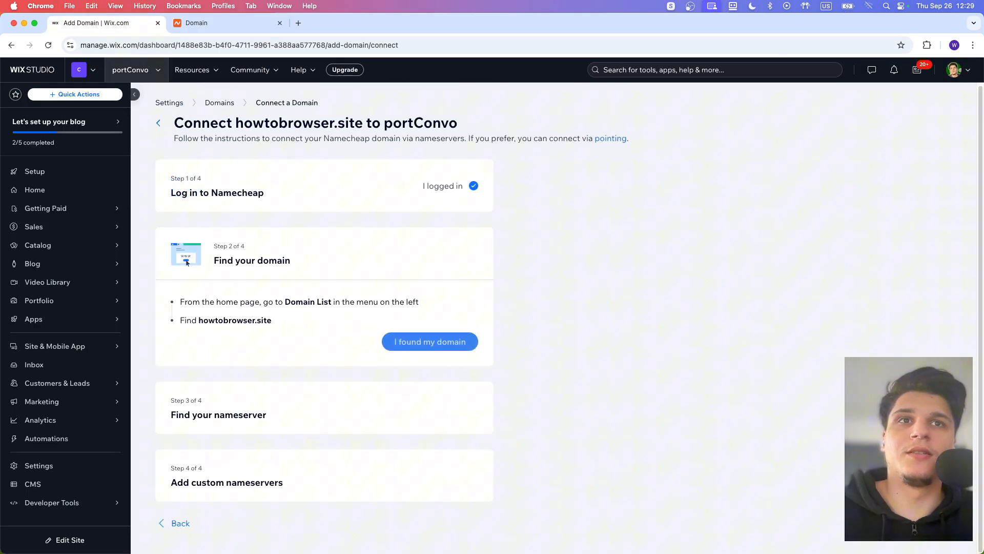
left_click(429, 341)
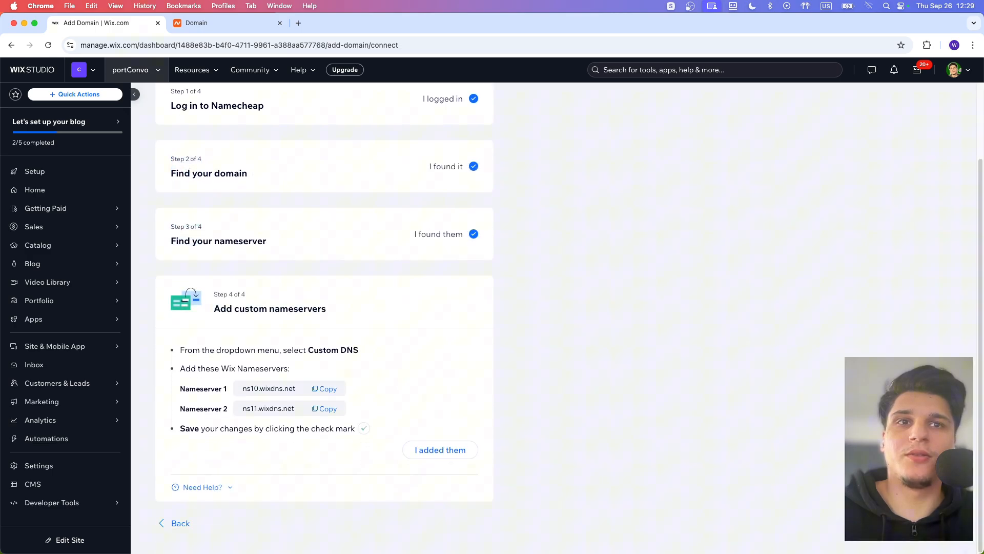
left_click(440, 450)
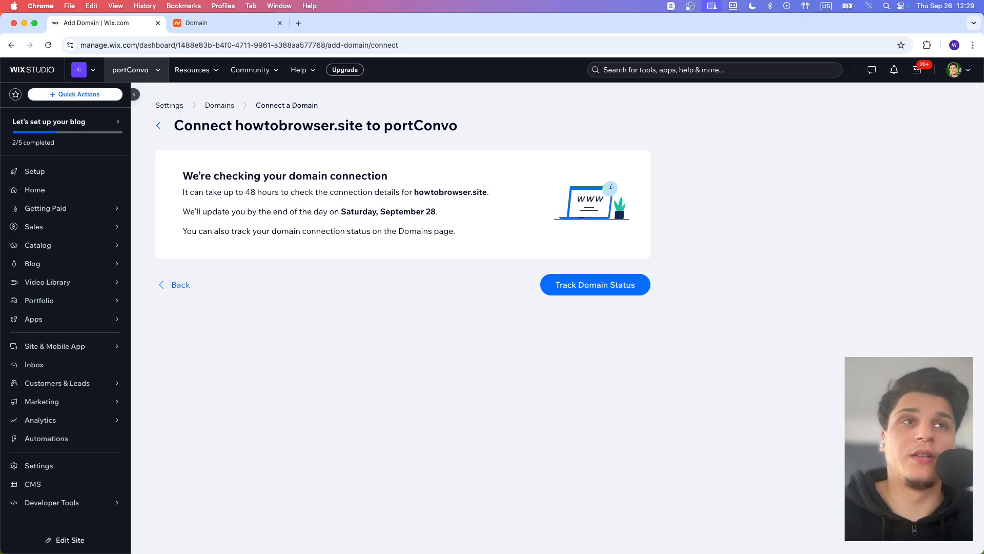
left_click(594, 285)
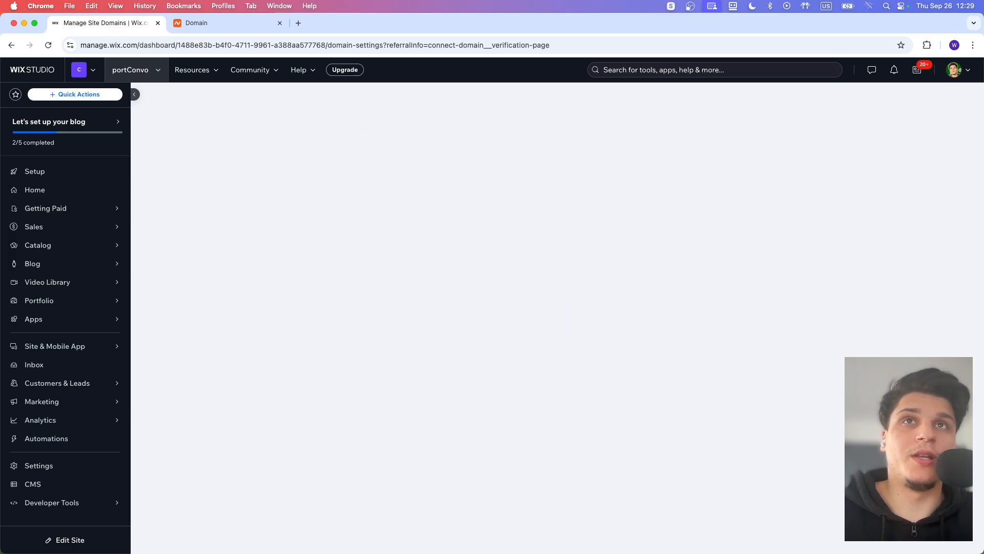